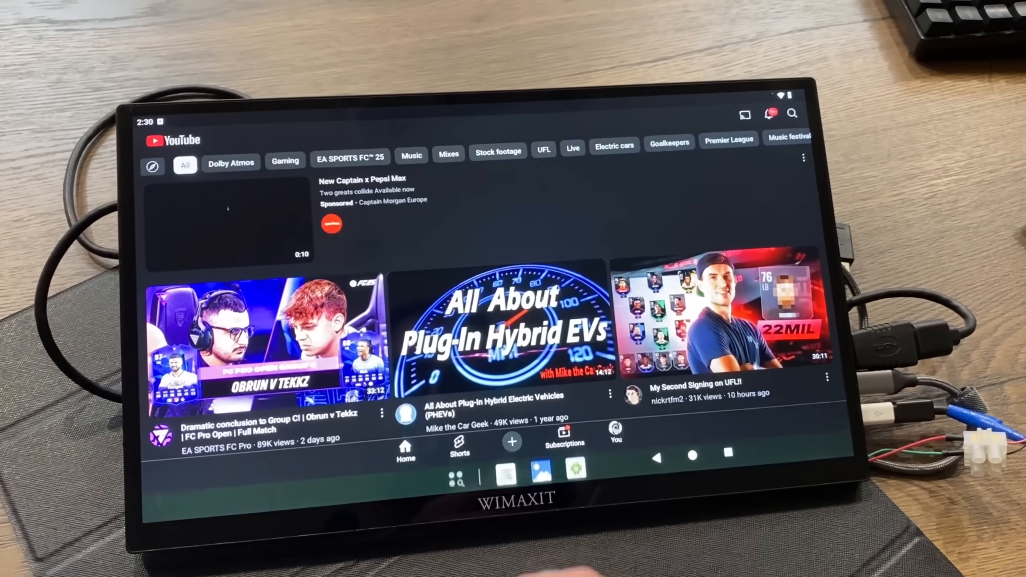
Exit YouTube with the Home button to reach the Android home screen's app icons and clock.
click(692, 456)
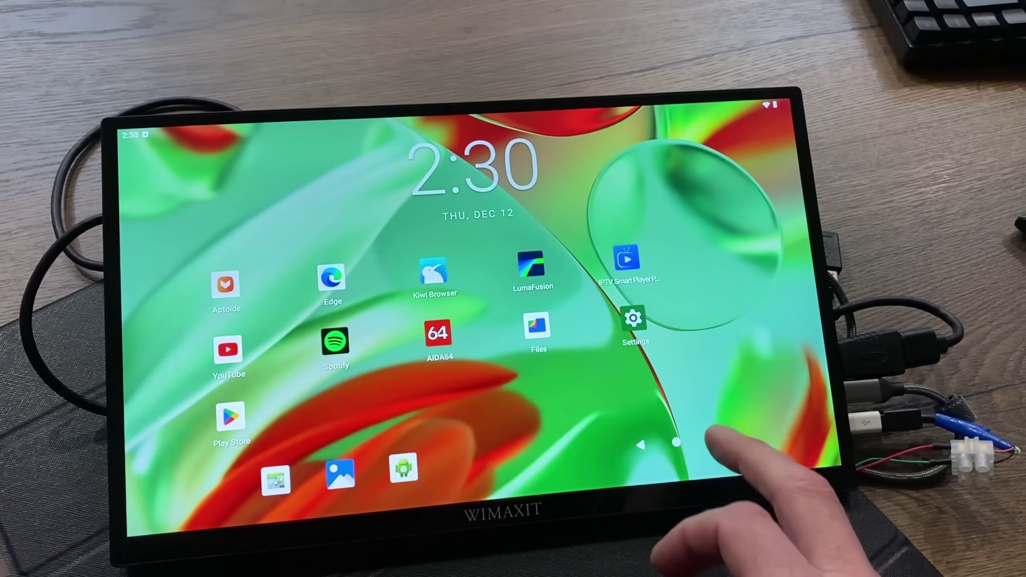